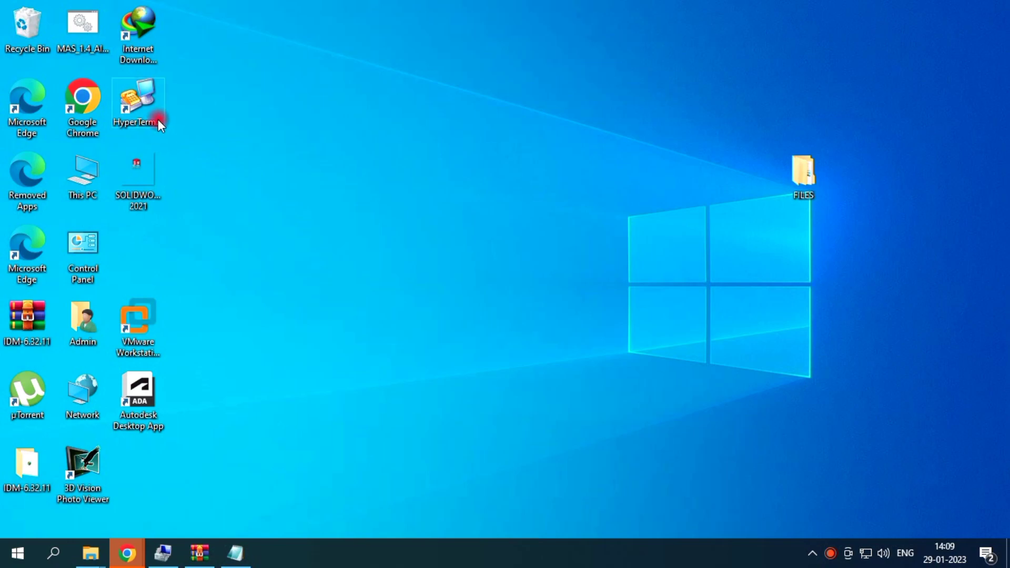
# Launch HyperTerminal, dismiss the unnamed-connection warning, and choose COM3 as the connection port.
pyautogui.doubleClick(137, 99)
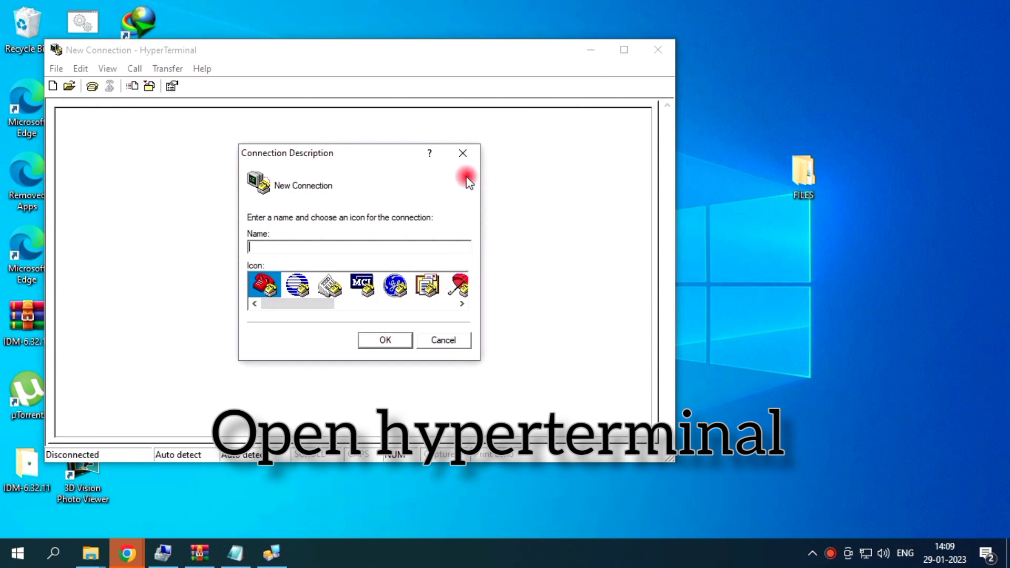
pyautogui.click(384, 339)
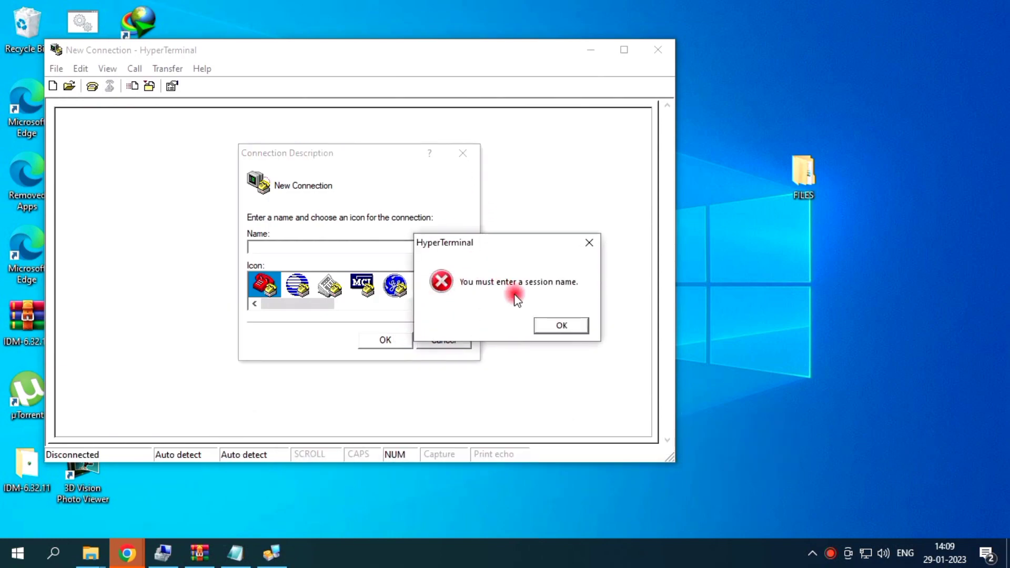
pyautogui.click(559, 325)
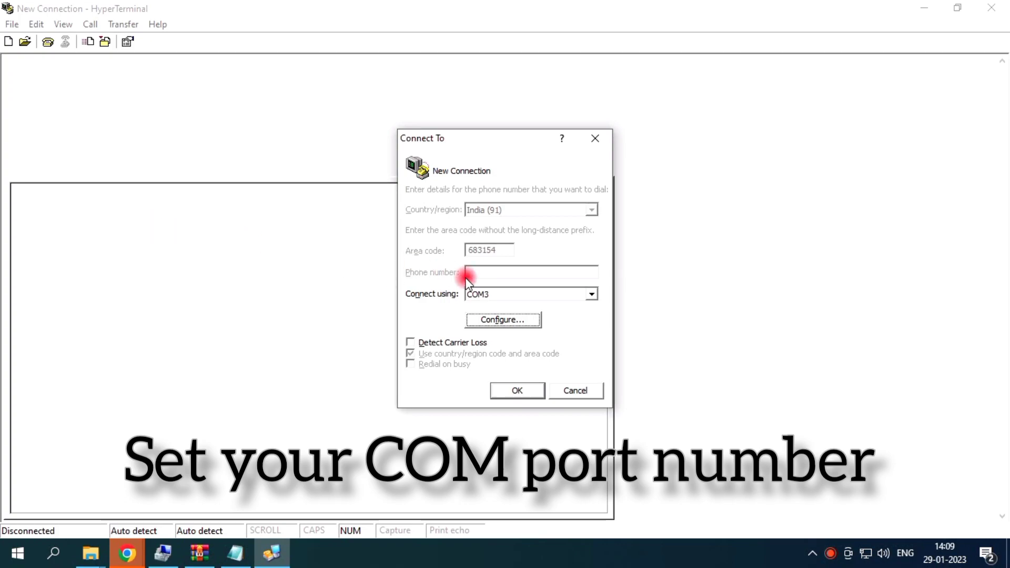
pyautogui.click(590, 294)
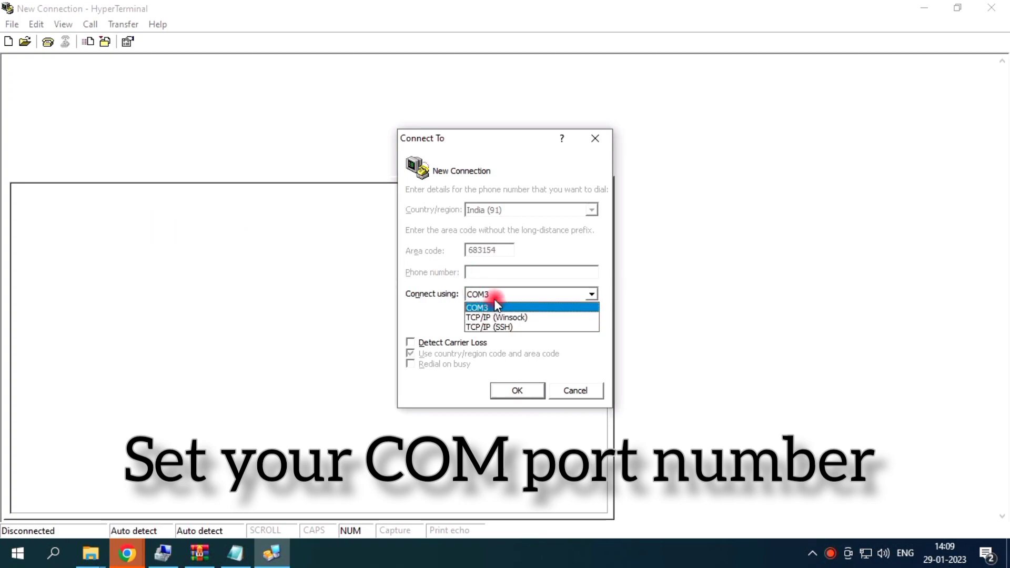
pyautogui.click(478, 307)
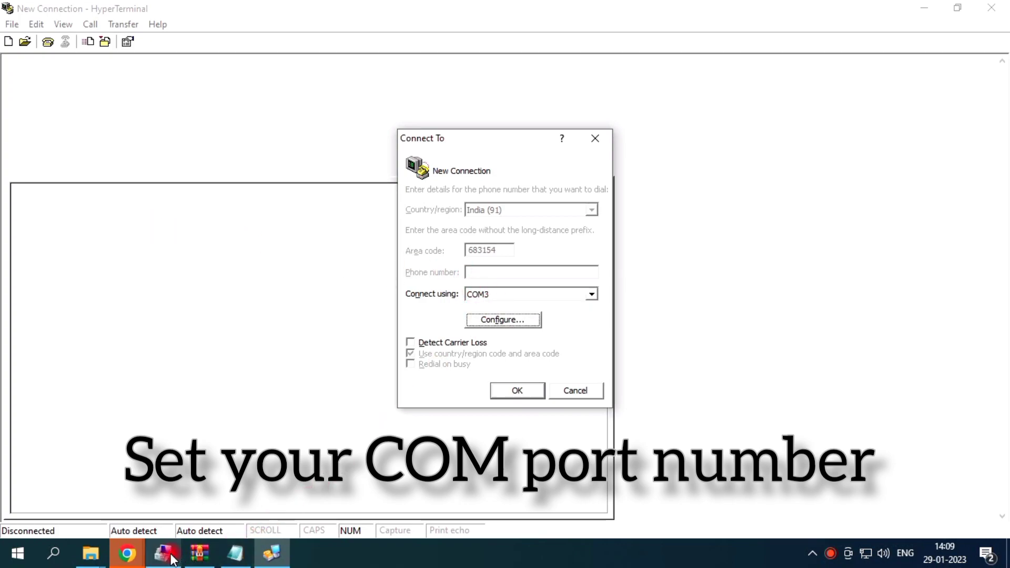
# Confirm in Device Manager that the Prolific port is COM3, then connect at 9600 bps.
pyautogui.click(166, 552)
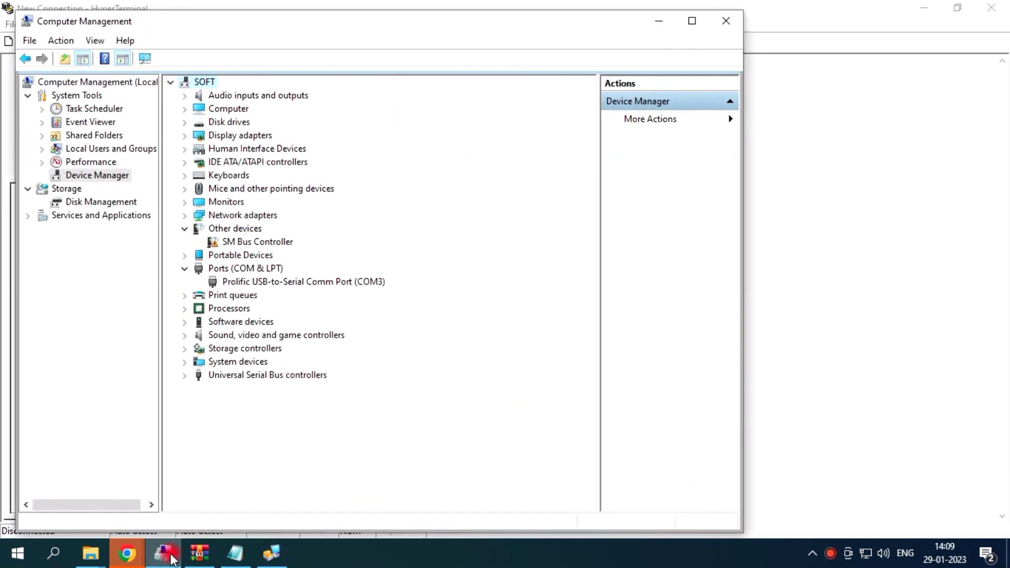
pyautogui.click(303, 282)
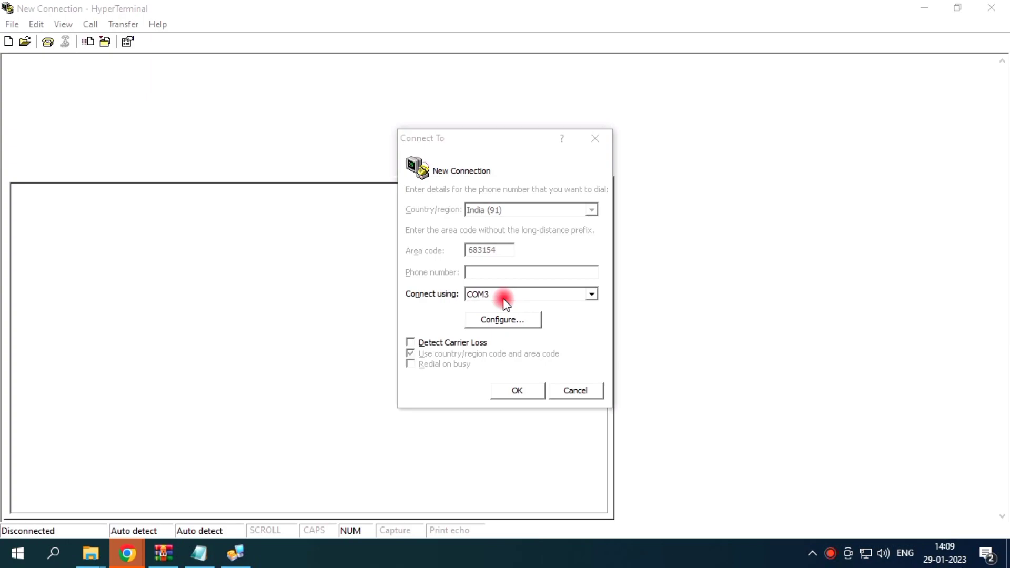
pyautogui.click(502, 319)
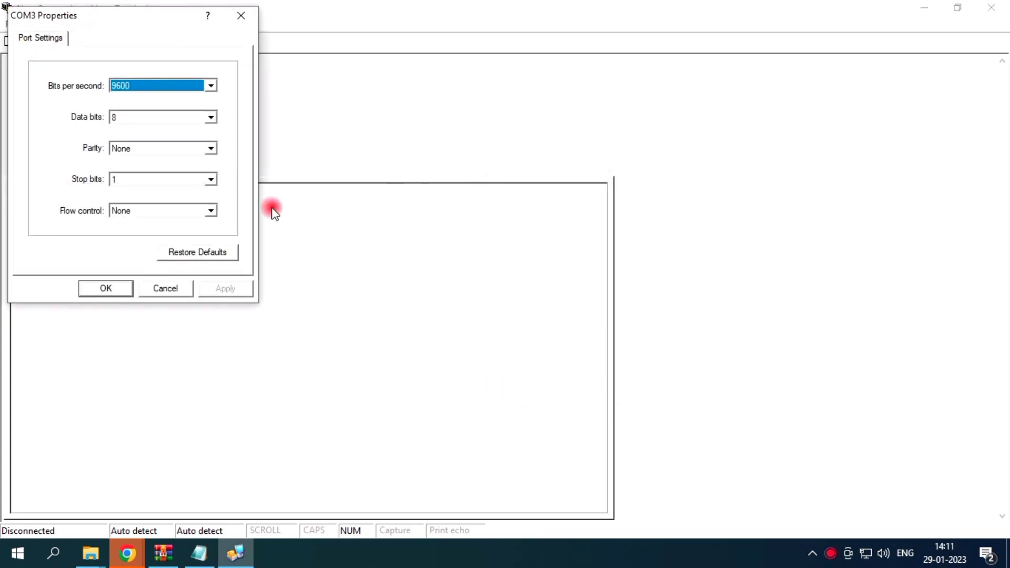
pyautogui.moveTo(143, 123)
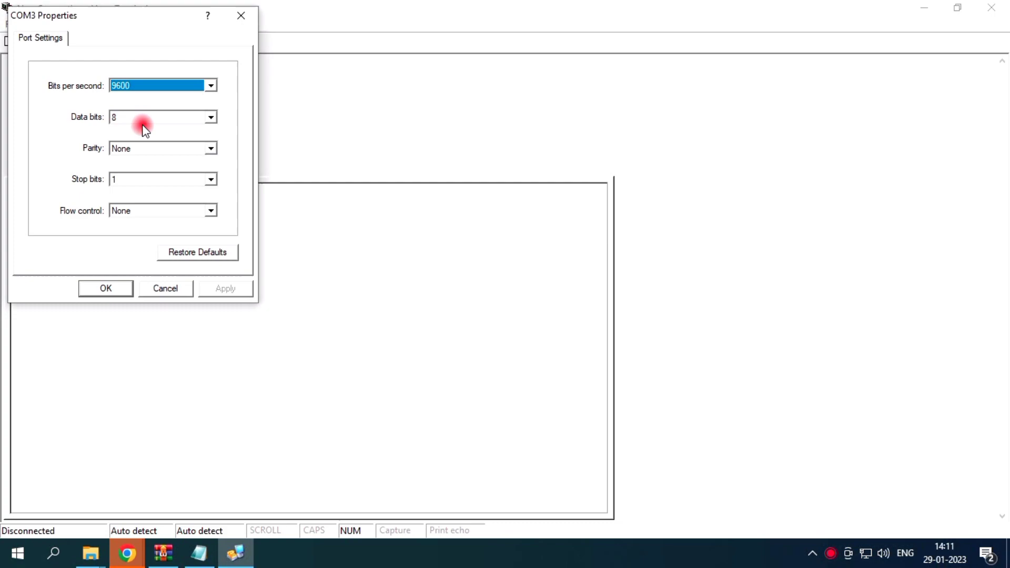
pyautogui.click(105, 288)
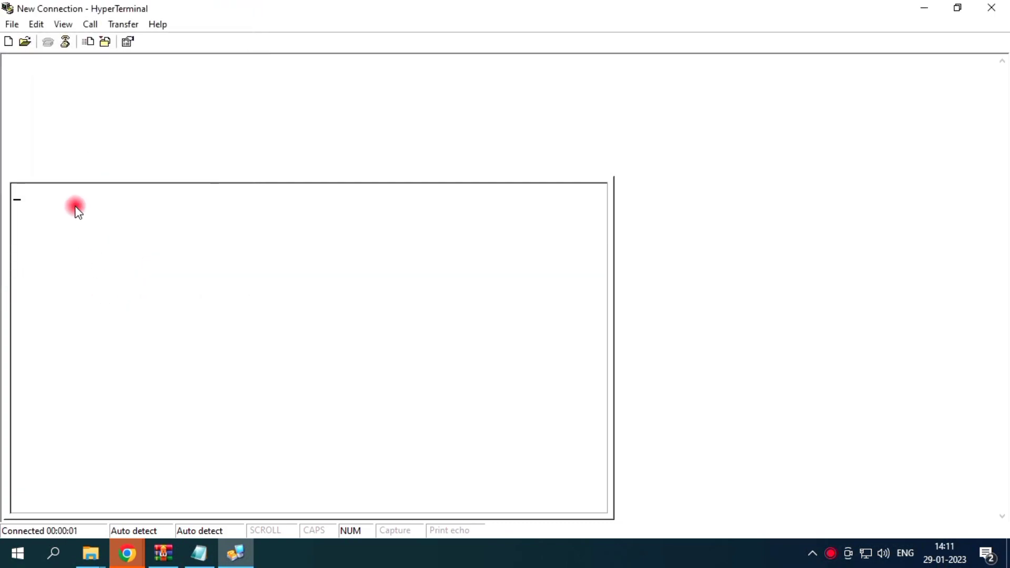
pyautogui.moveTo(118, 195)
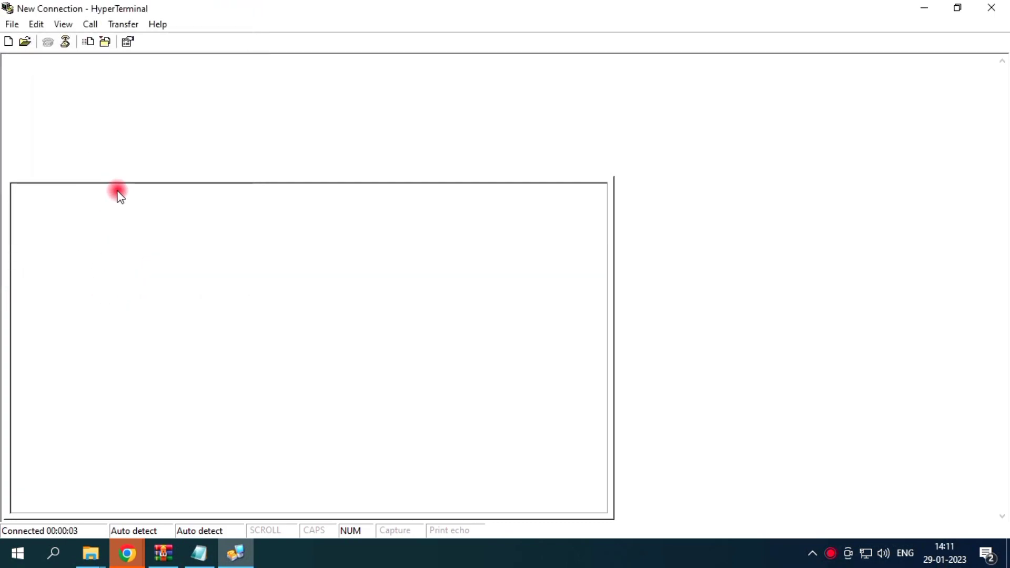
pyautogui.moveTo(115, 212)
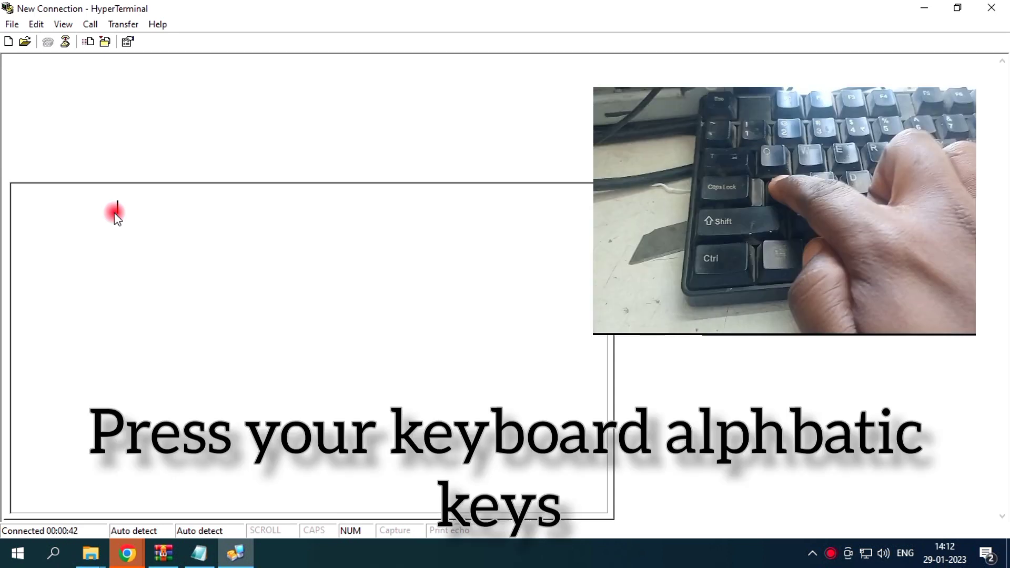
# Type 'aaaa' then 'bbbb' and watch the letters echo in the terminal.
pyautogui.write('aaaaaaaaaa')
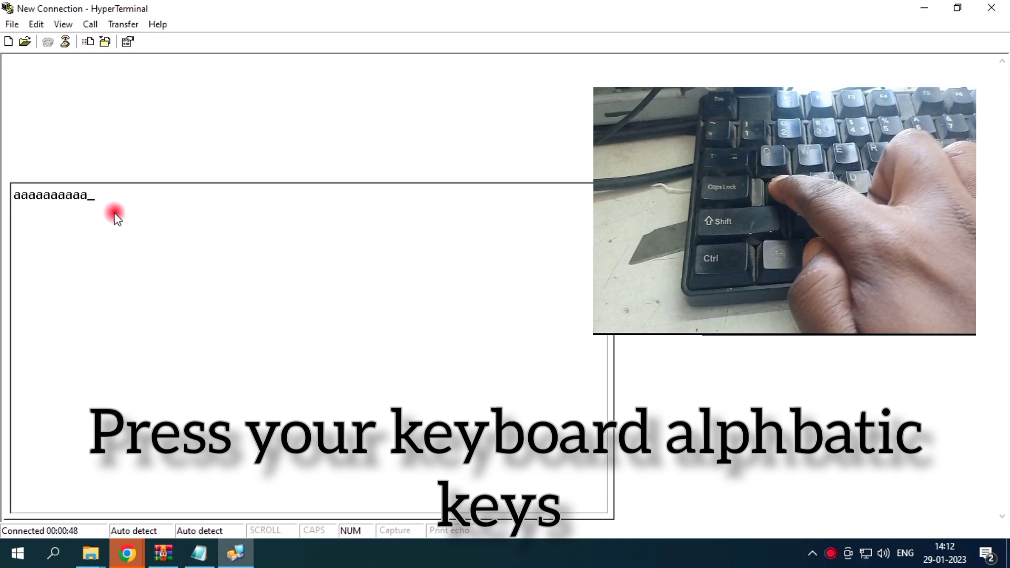
pyautogui.write('bbbb')
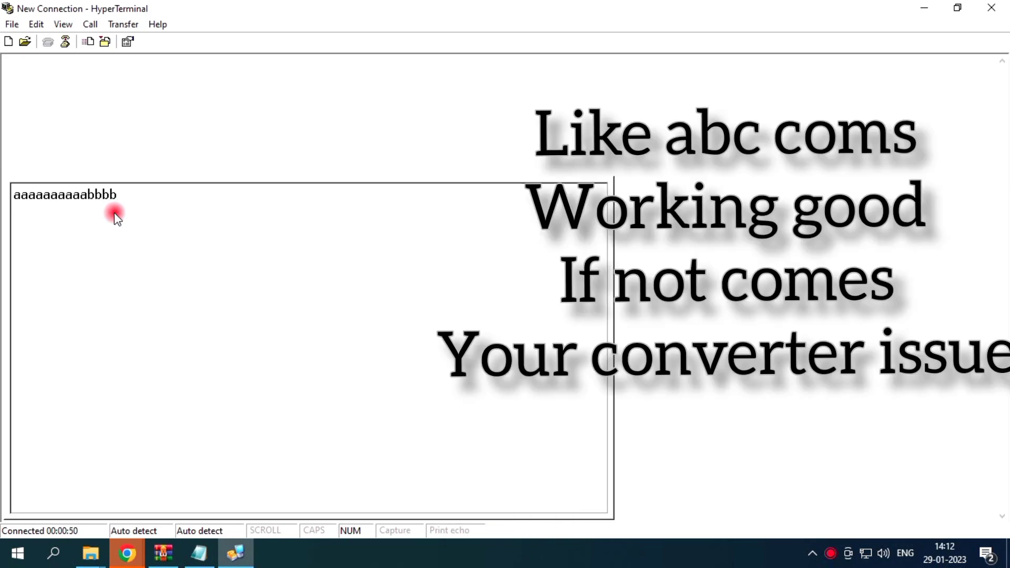